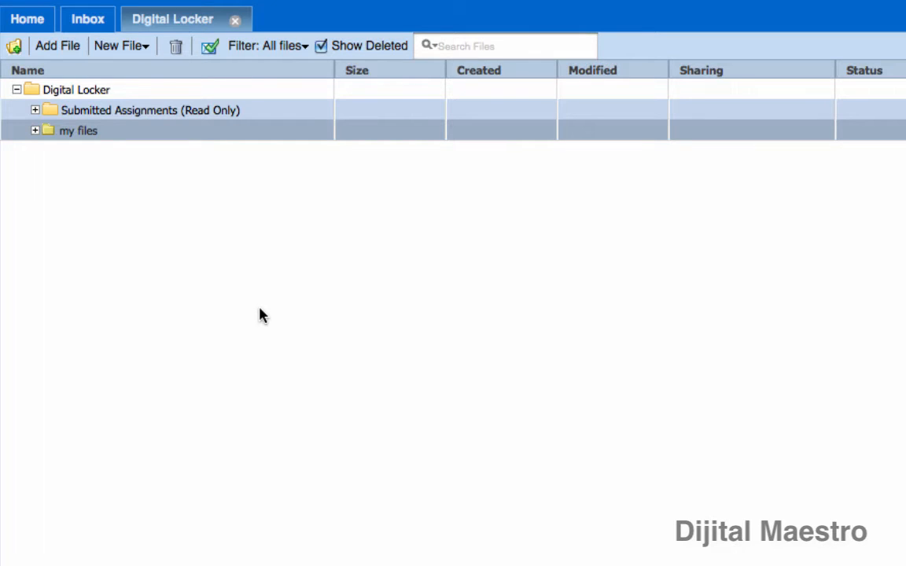
{"action": "mouse_move", "coordinate": [175, 272]}
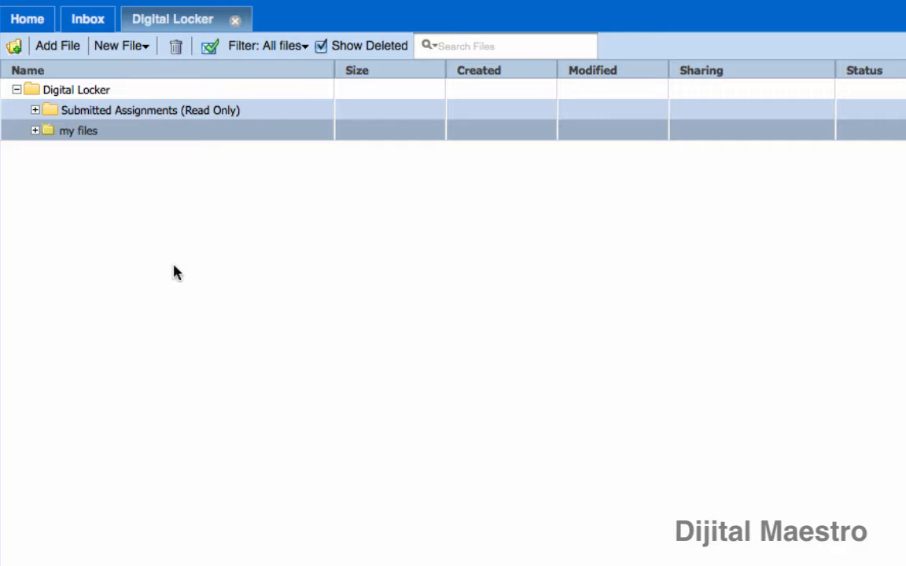
{"action": "mouse_move", "coordinate": [36, 130]}
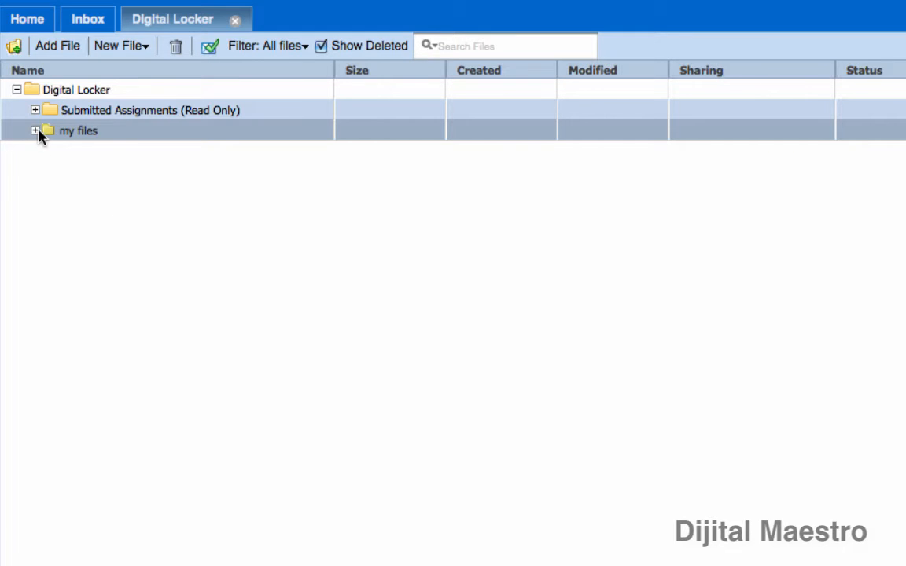
Step: Check the contents of 'my files', then delete the folder and confirm, leaving Submitted Assignments
{"action": "left_click", "coordinate": [35, 131]}
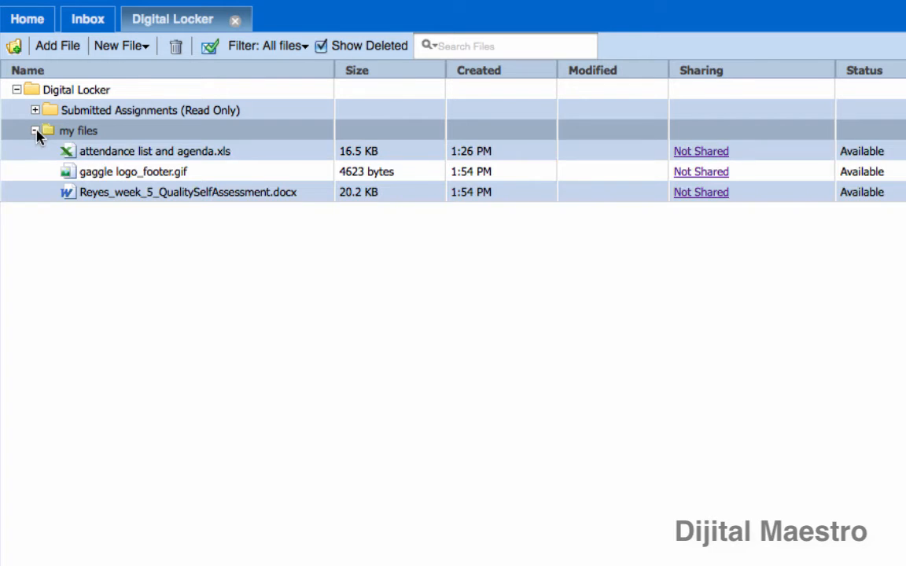
{"action": "left_click", "coordinate": [35, 130]}
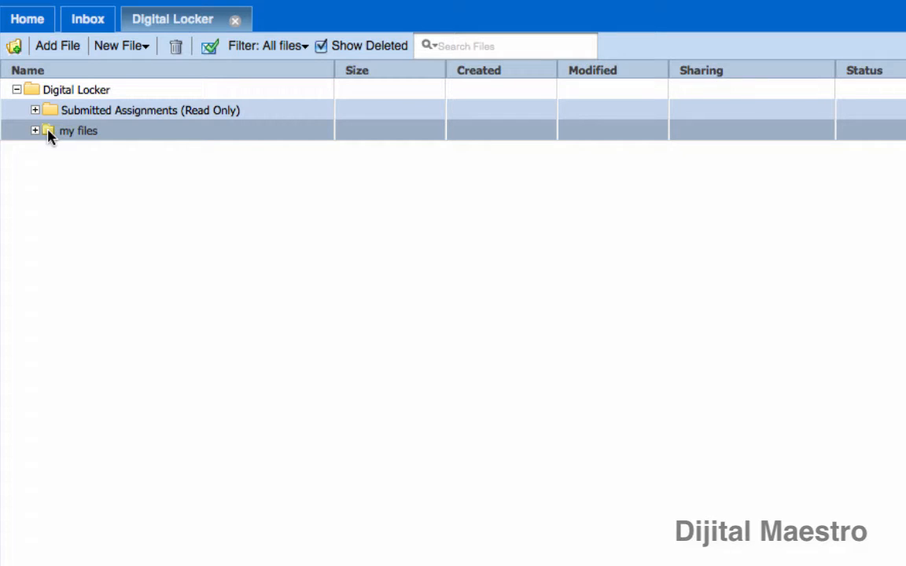
{"action": "mouse_move", "coordinate": [72, 130]}
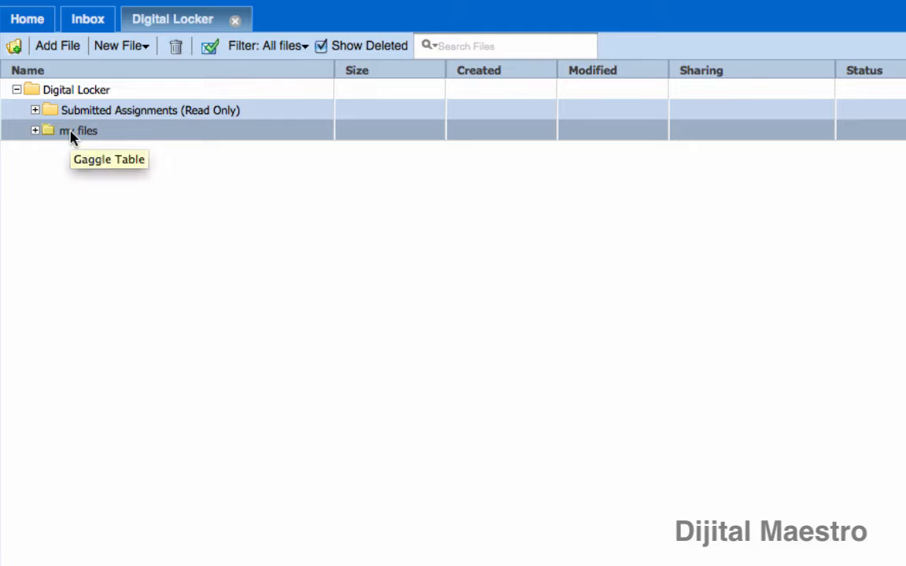
{"action": "mouse_move", "coordinate": [83, 134]}
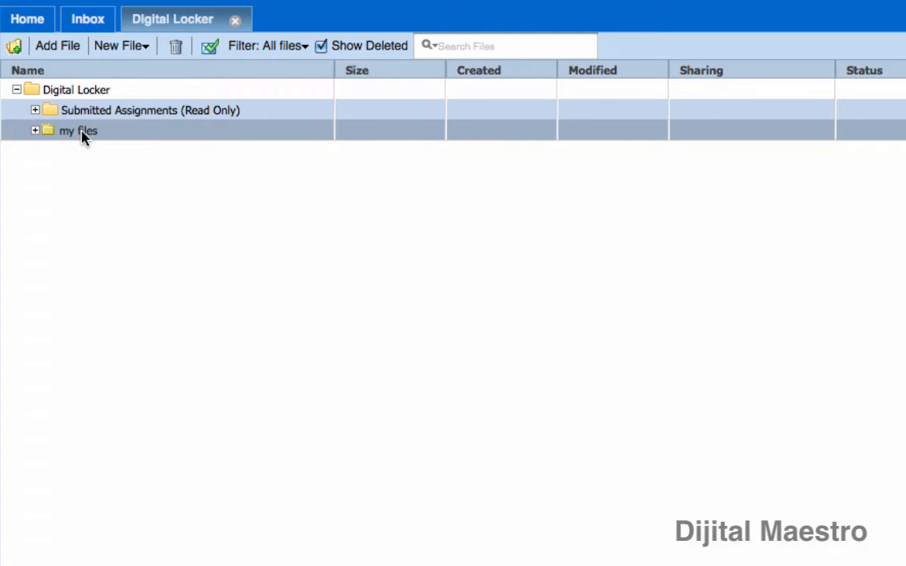
{"action": "mouse_move", "coordinate": [78, 130]}
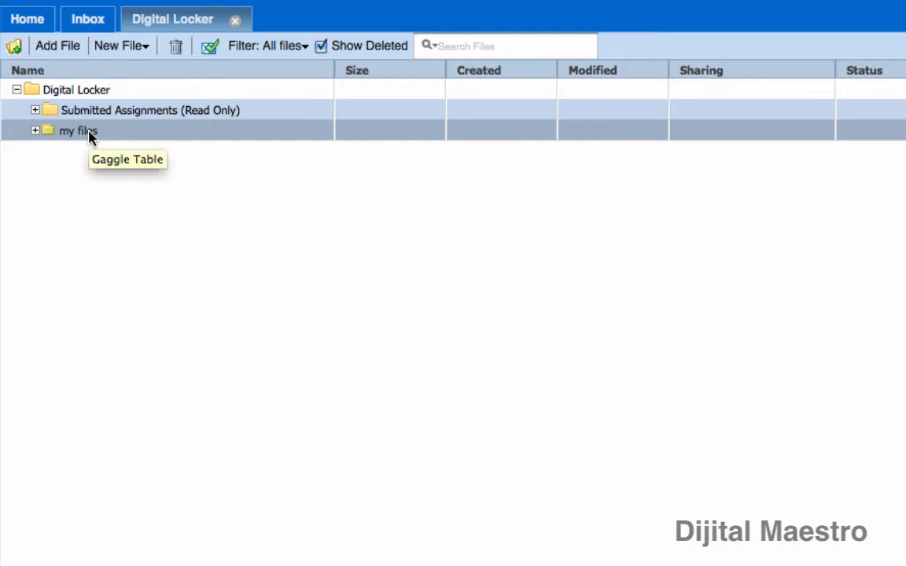
{"action": "right_click", "coordinate": [77, 131]}
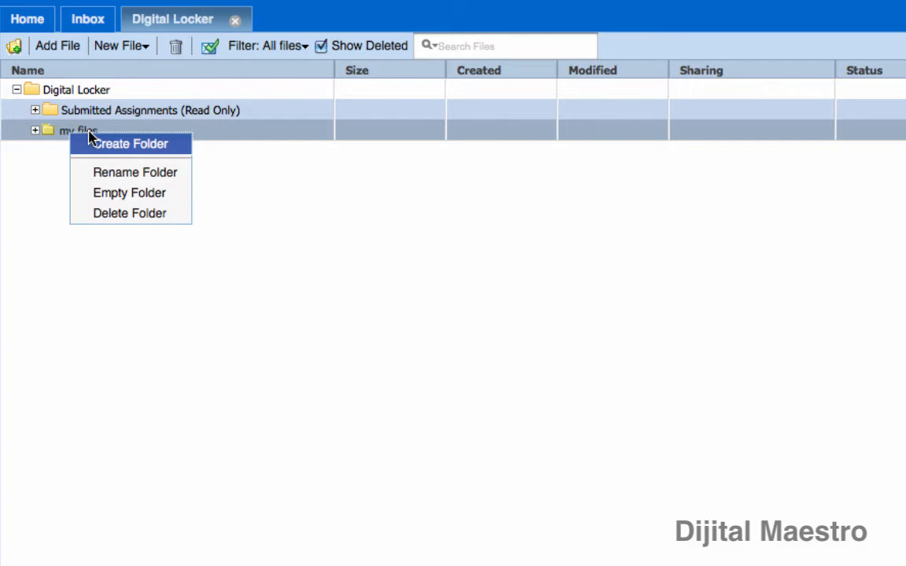
{"action": "mouse_move", "coordinate": [158, 162]}
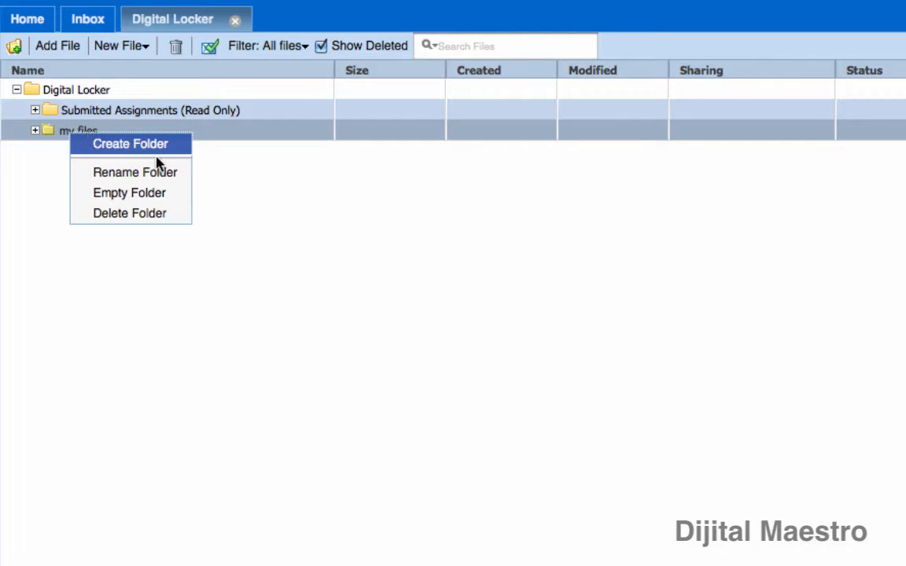
{"action": "mouse_move", "coordinate": [129, 192]}
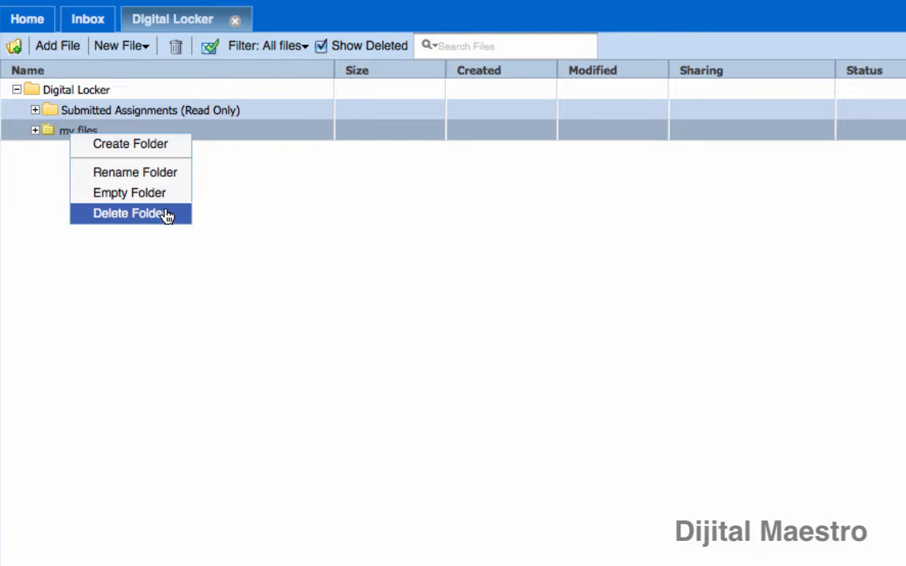
{"action": "mouse_move", "coordinate": [170, 219]}
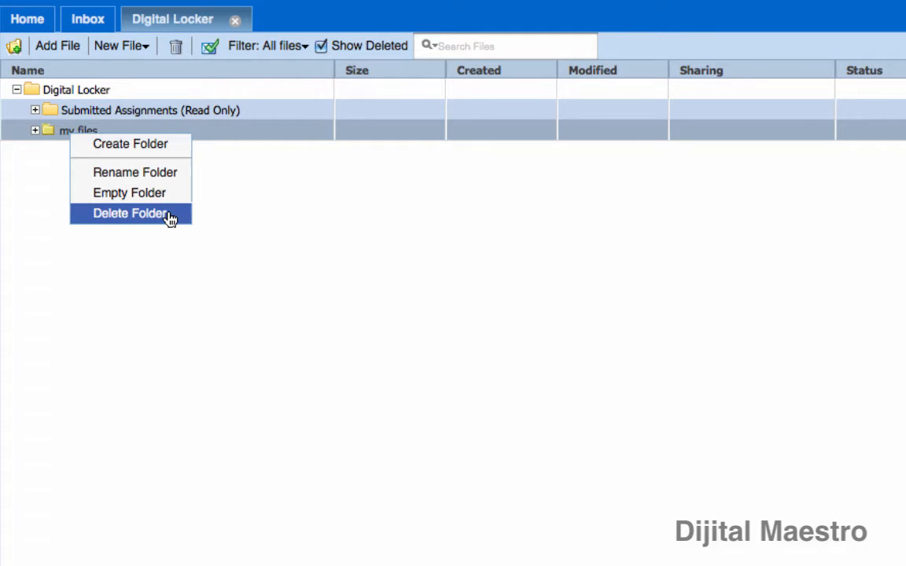
{"action": "mouse_move", "coordinate": [130, 193]}
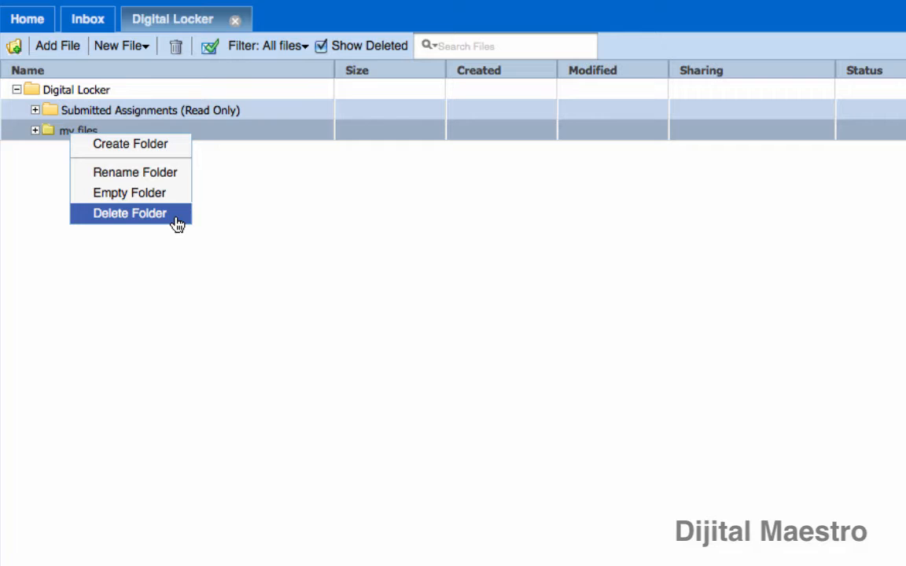
{"action": "mouse_move", "coordinate": [131, 193]}
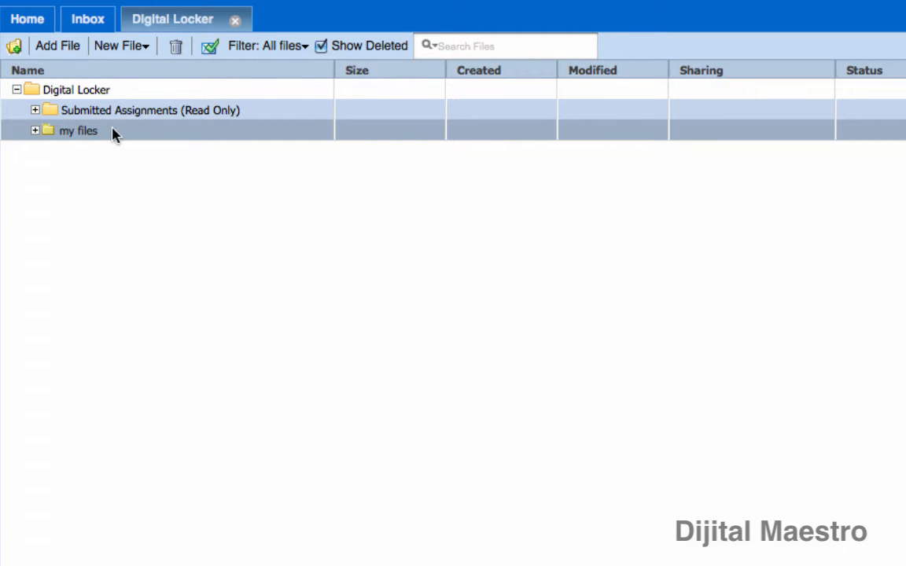
{"action": "mouse_move", "coordinate": [176, 46]}
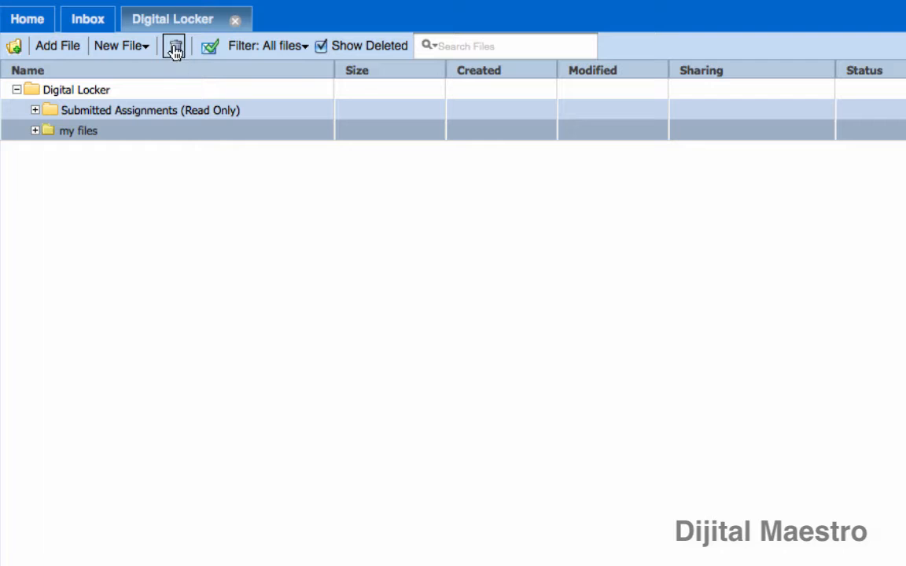
{"action": "left_click", "coordinate": [175, 45]}
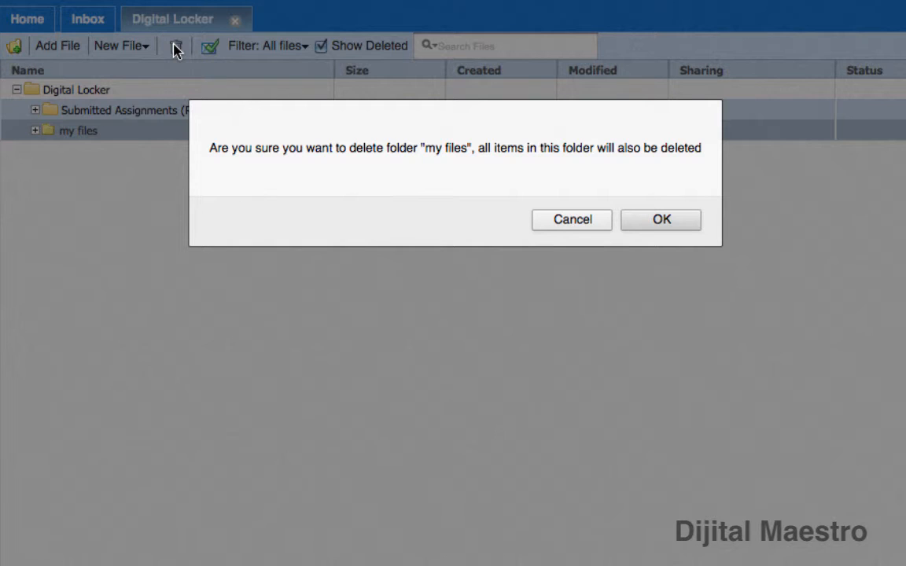
{"action": "mouse_move", "coordinate": [228, 169]}
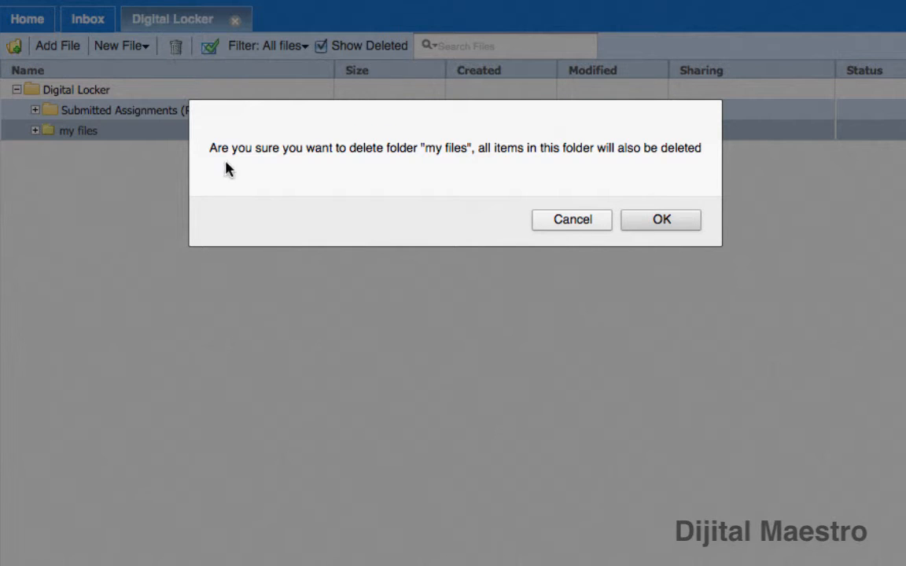
{"action": "mouse_move", "coordinate": [551, 162]}
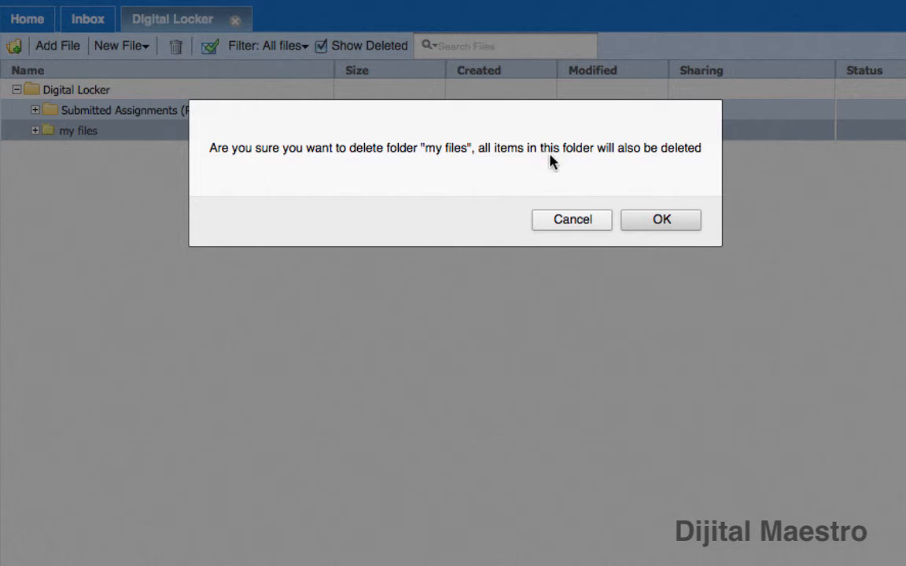
{"action": "mouse_move", "coordinate": [504, 165]}
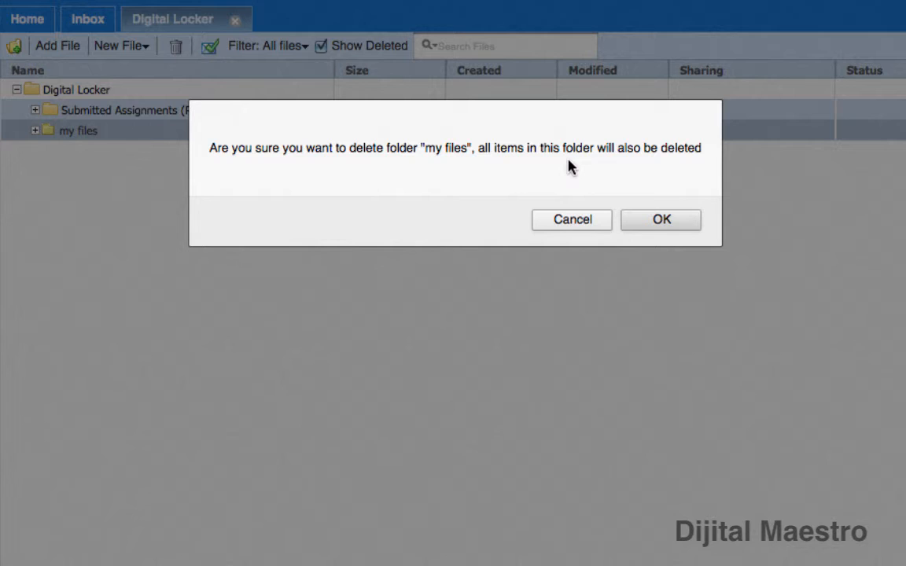
{"action": "mouse_move", "coordinate": [661, 228]}
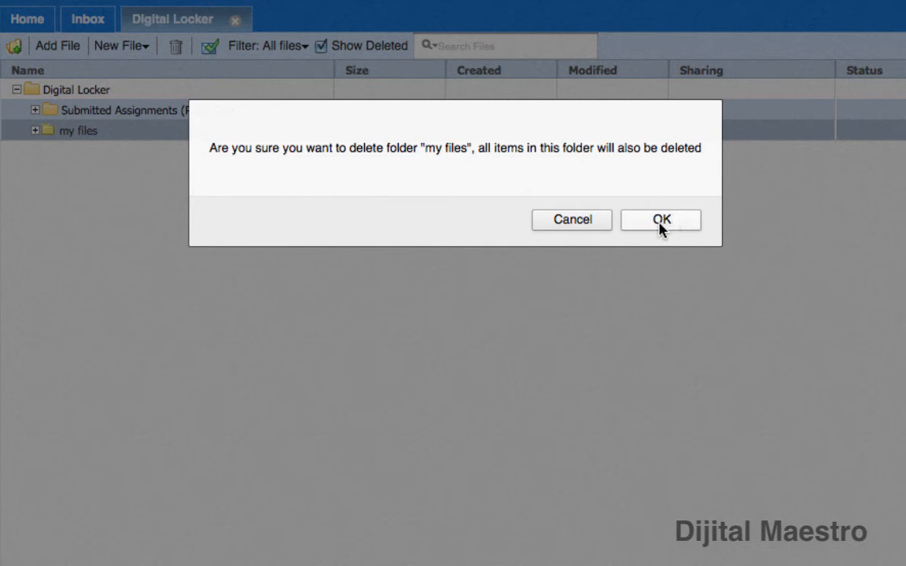
{"action": "left_click", "coordinate": [661, 220]}
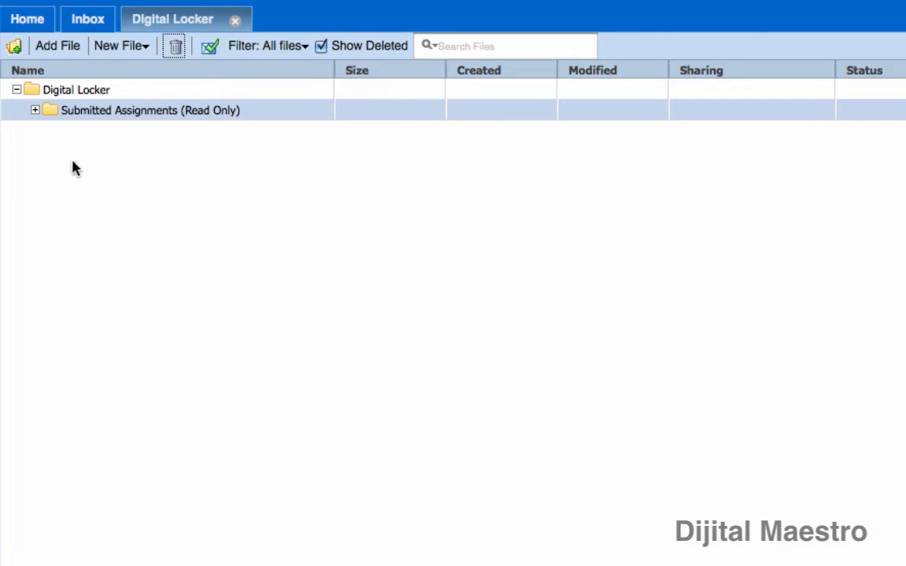
{"action": "mouse_move", "coordinate": [28, 133]}
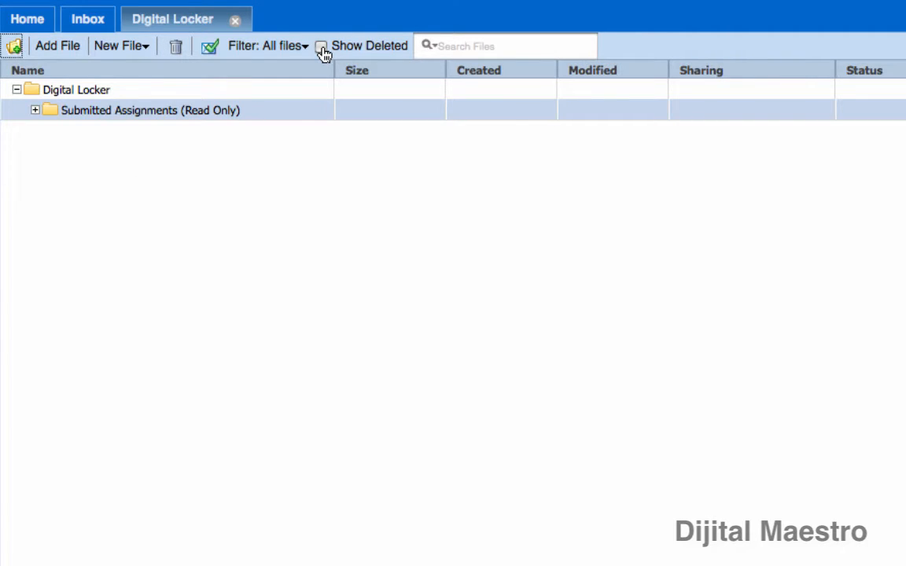
Step: Turn on Show Deleted, check the files in 'my files' read Deleted, and open the folder's actions
{"action": "left_click", "coordinate": [322, 46]}
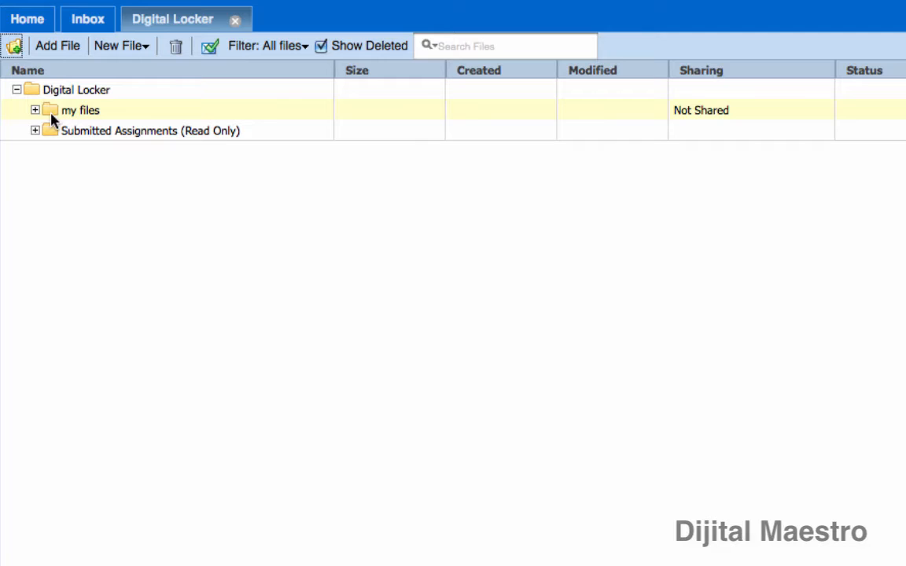
{"action": "left_click", "coordinate": [35, 110]}
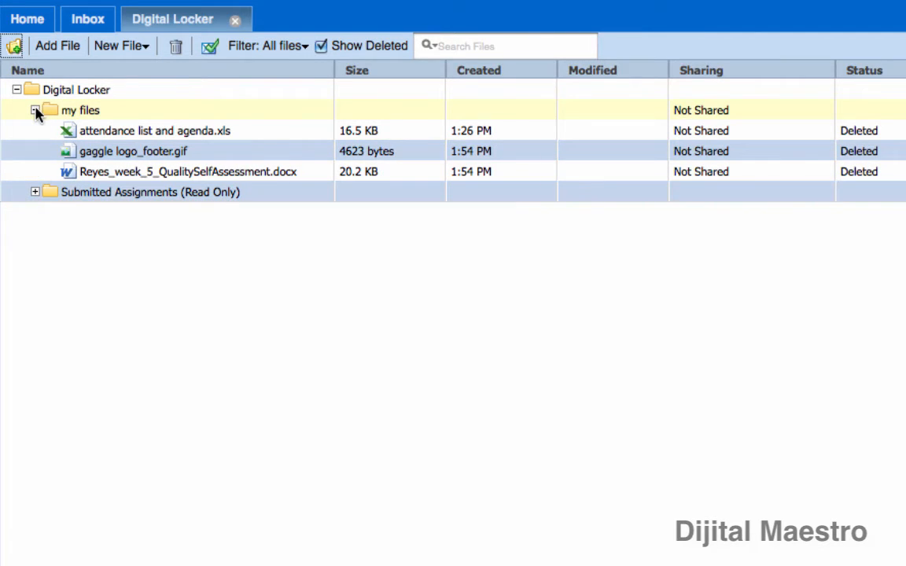
{"action": "left_click", "coordinate": [34, 110]}
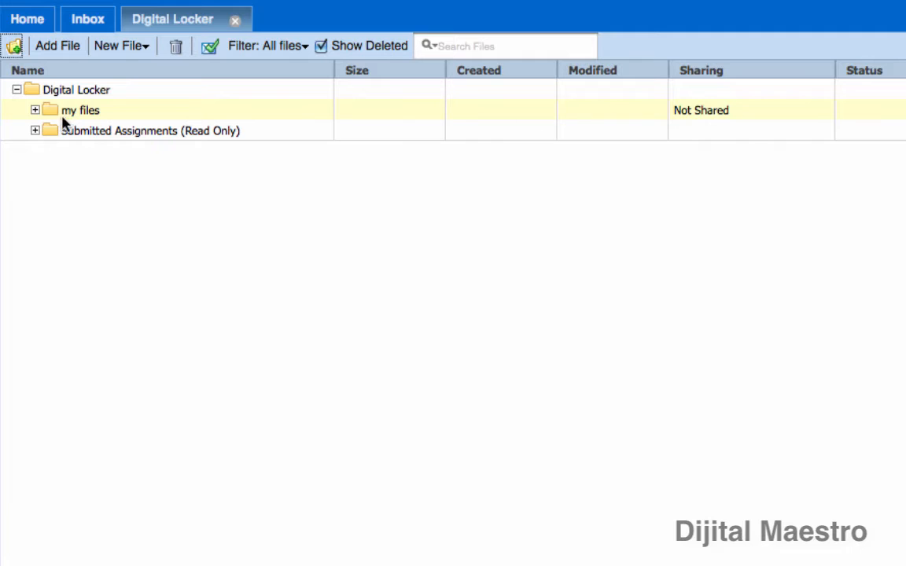
{"action": "left_click", "coordinate": [80, 110]}
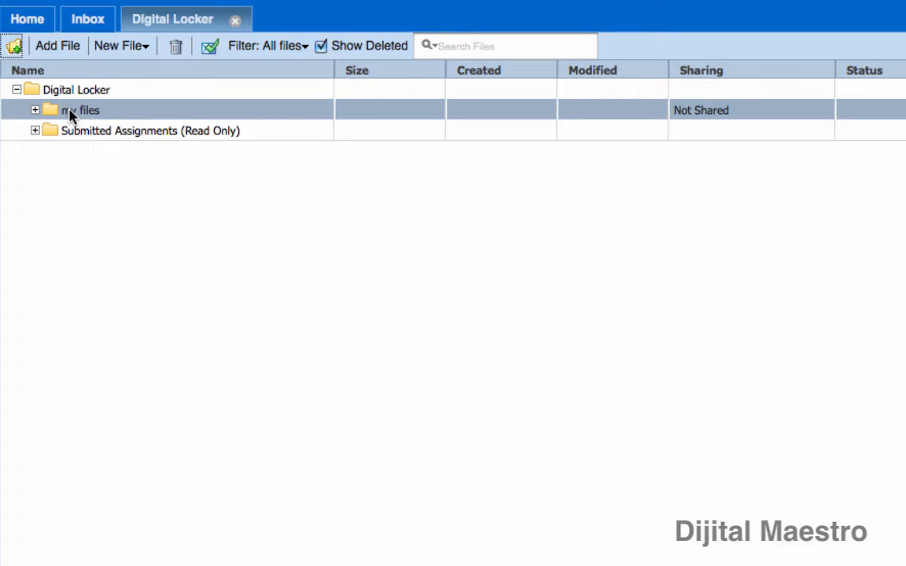
{"action": "right_click", "coordinate": [78, 110]}
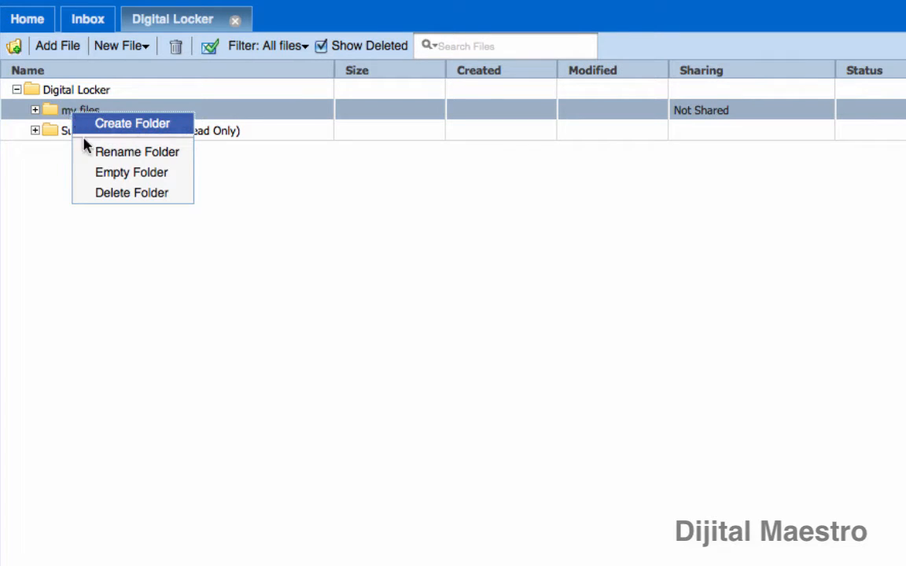
{"action": "mouse_move", "coordinate": [128, 139]}
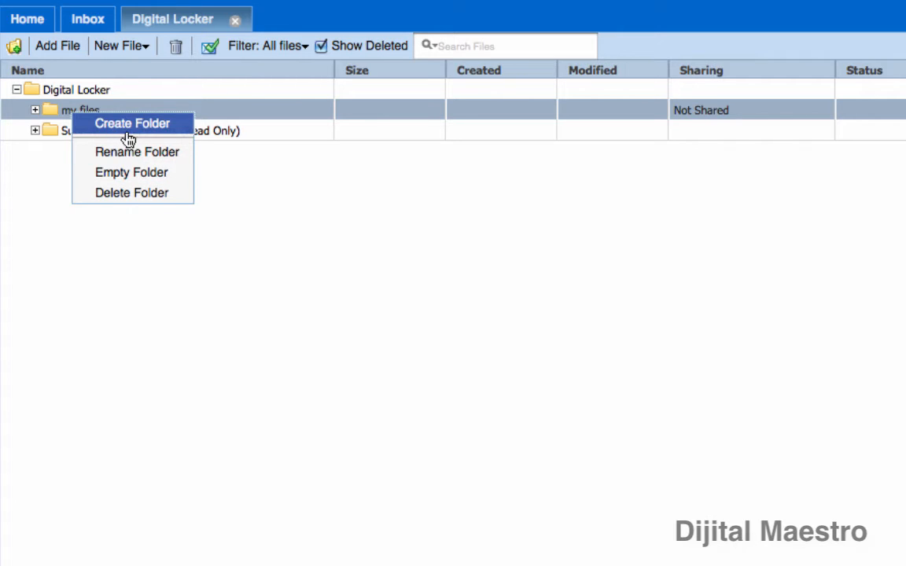
{"action": "mouse_move", "coordinate": [131, 173]}
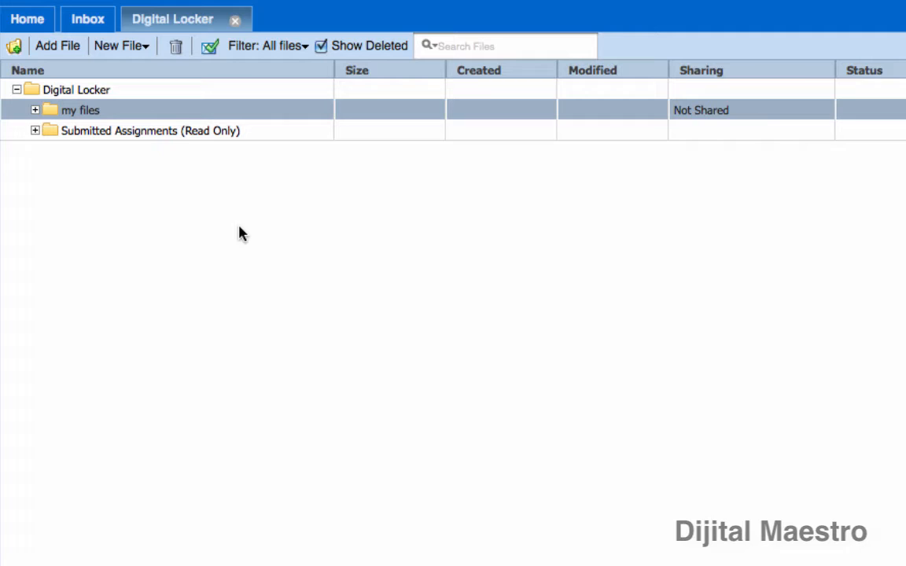
{"action": "mouse_move", "coordinate": [36, 110]}
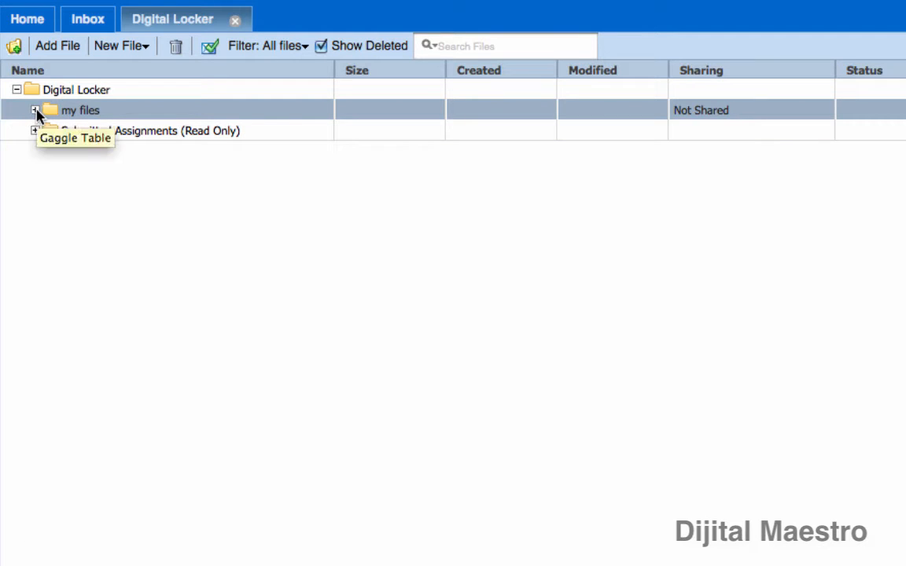
Step: Undelete 'attendance list and agenda.xls' in 'my files' so it shows Available
{"action": "left_click", "coordinate": [36, 110]}
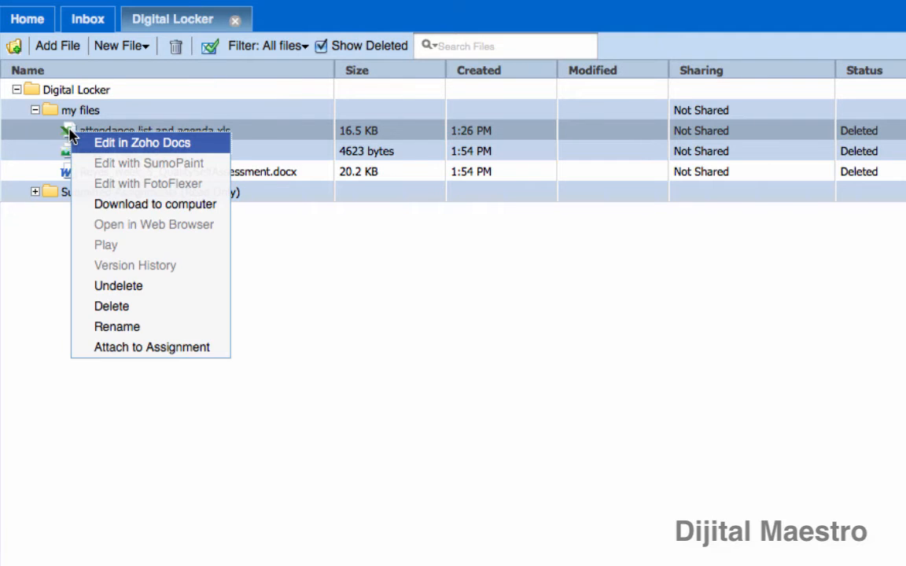
{"action": "mouse_move", "coordinate": [83, 167]}
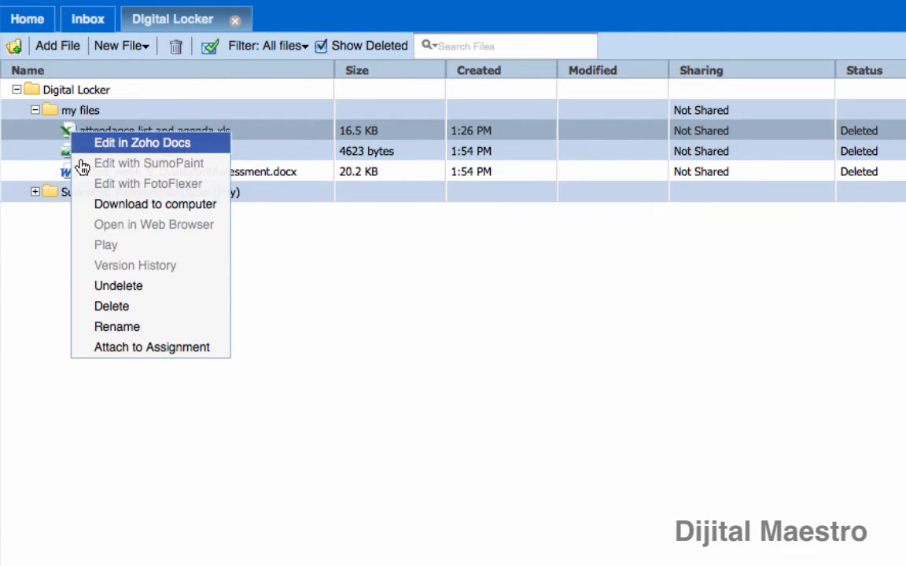
{"action": "mouse_move", "coordinate": [118, 286]}
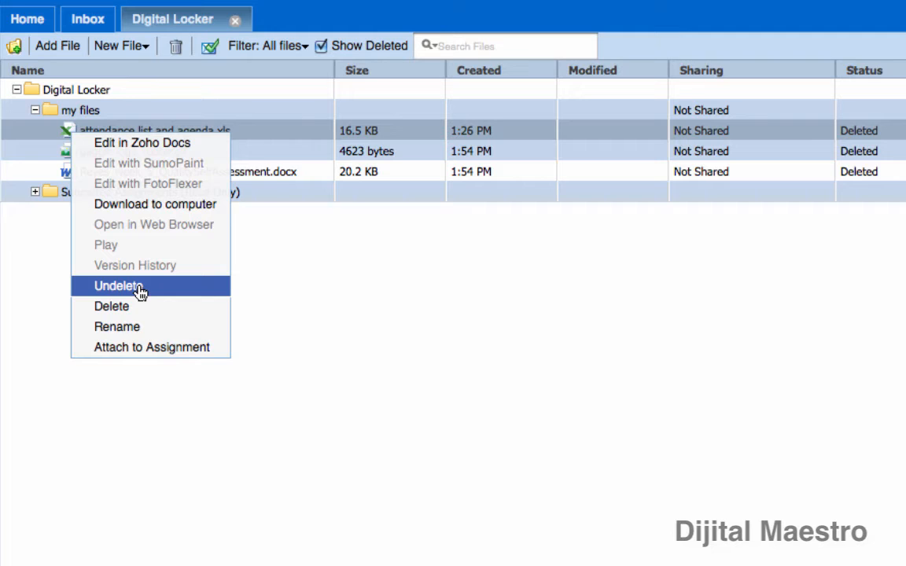
{"action": "left_click", "coordinate": [118, 286]}
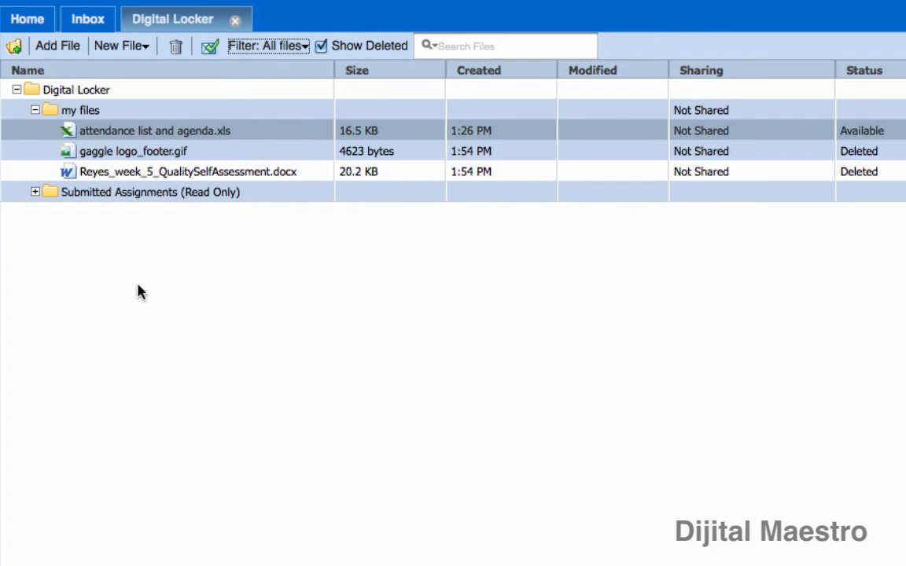
{"action": "mouse_move", "coordinate": [877, 142]}
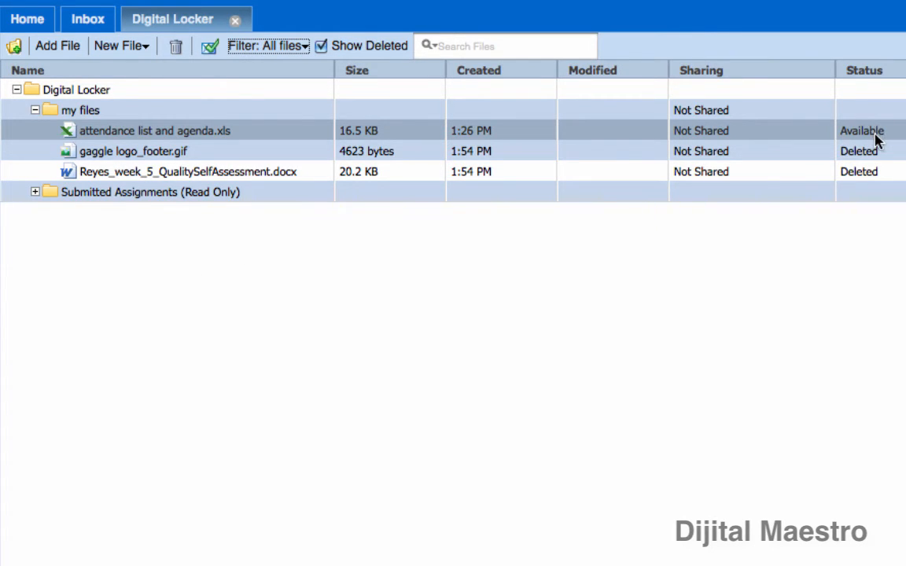
{"action": "mouse_move", "coordinate": [893, 148]}
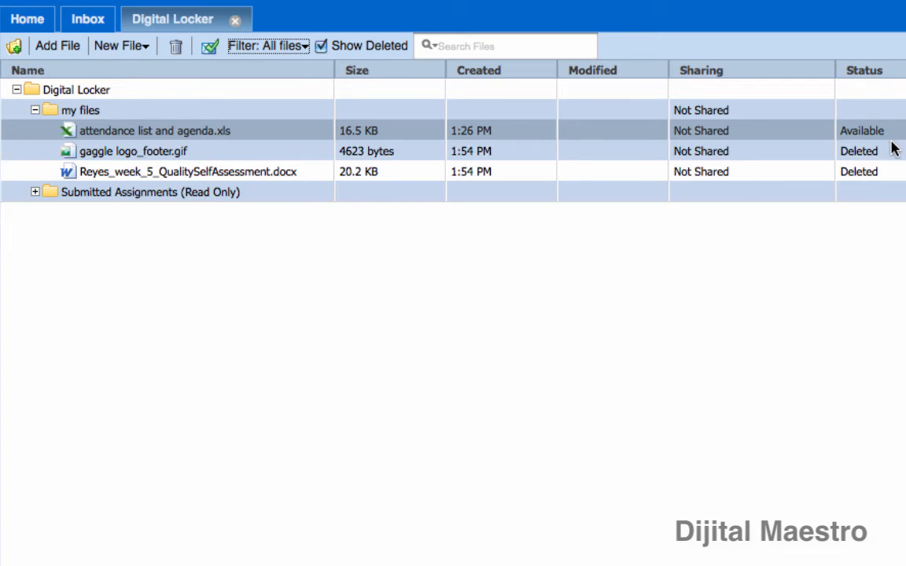
{"action": "left_click", "coordinate": [321, 45]}
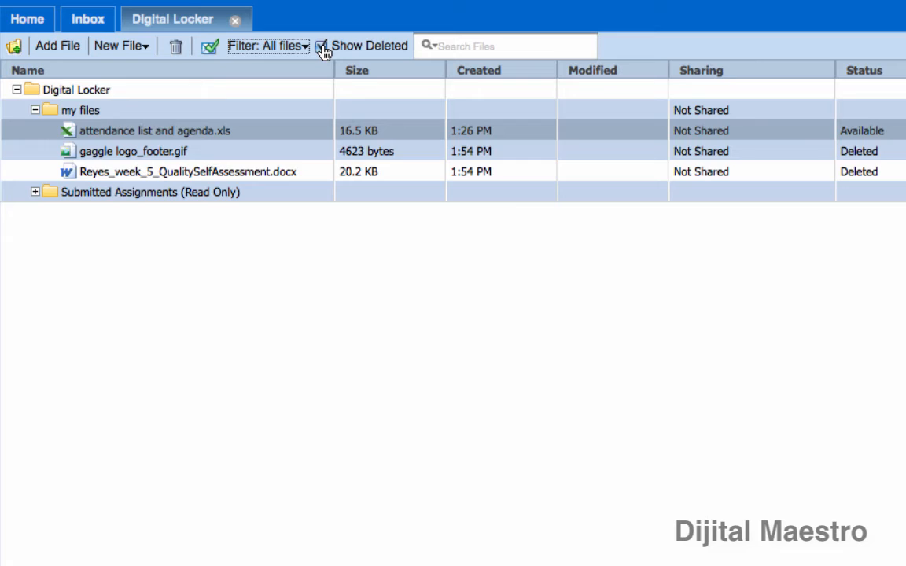
Step: Hide deleted items to see only the restored spreadsheet in 'my files', then show them again
{"action": "left_click", "coordinate": [321, 45]}
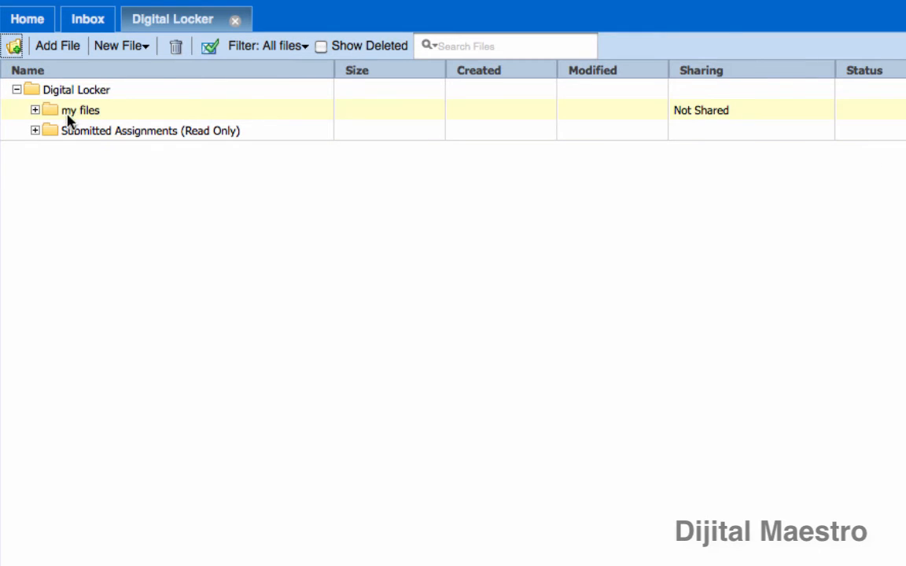
{"action": "mouse_move", "coordinate": [35, 116]}
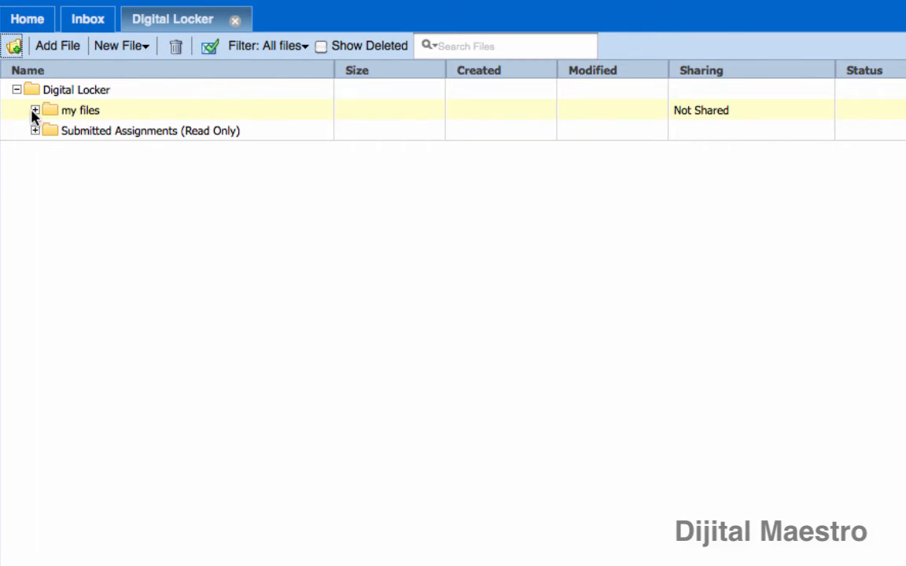
{"action": "left_click", "coordinate": [35, 110]}
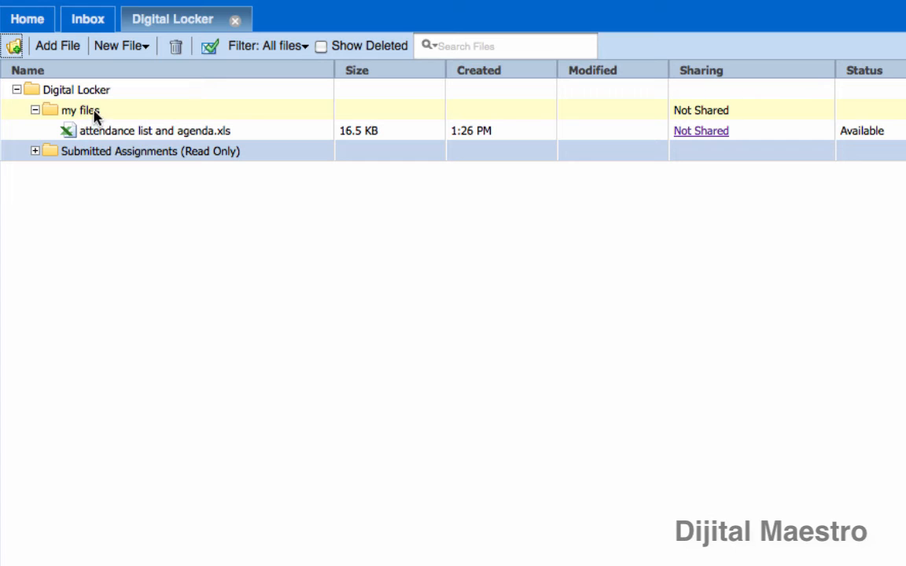
{"action": "left_click", "coordinate": [154, 130]}
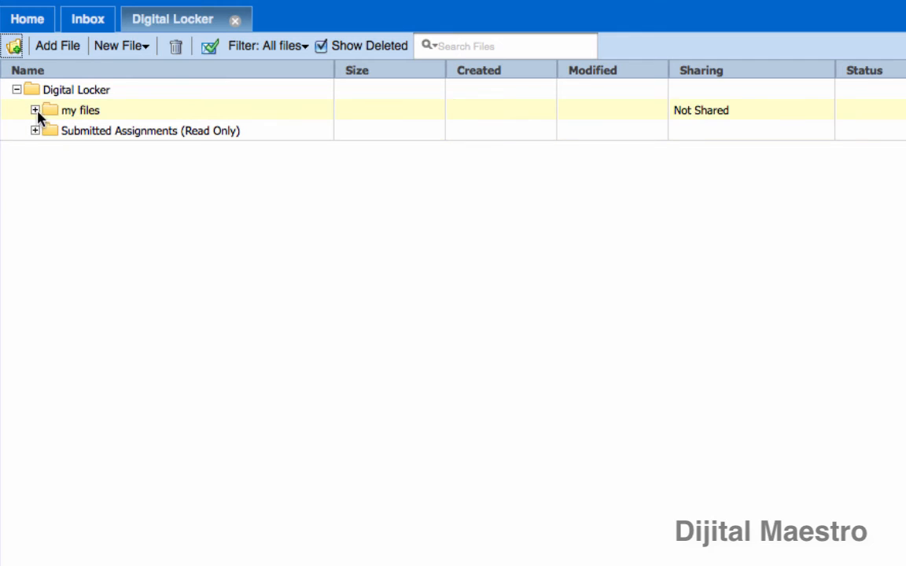
Step: Expand 'my files' and select 'gaggle logo_footer.gif' and the .docx file together
{"action": "left_click", "coordinate": [35, 110]}
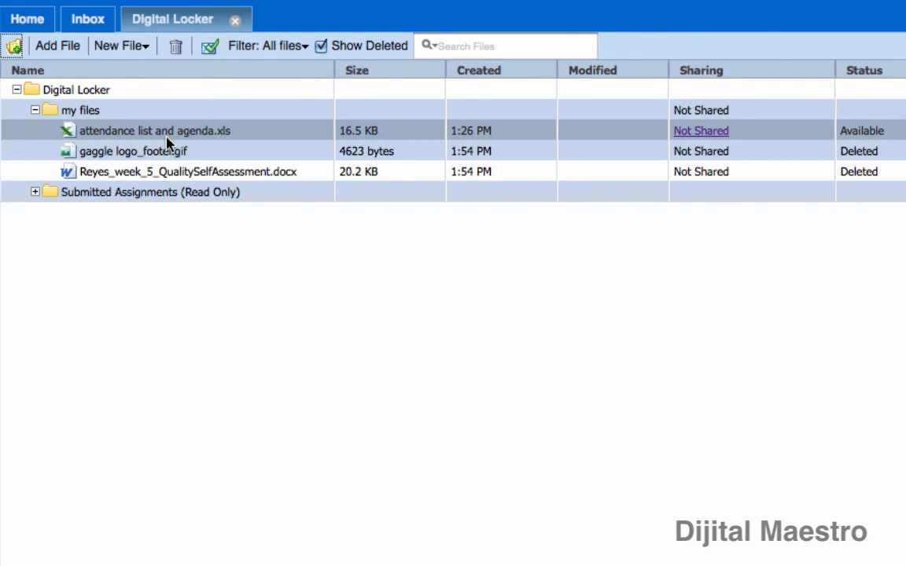
{"action": "left_click", "coordinate": [189, 171]}
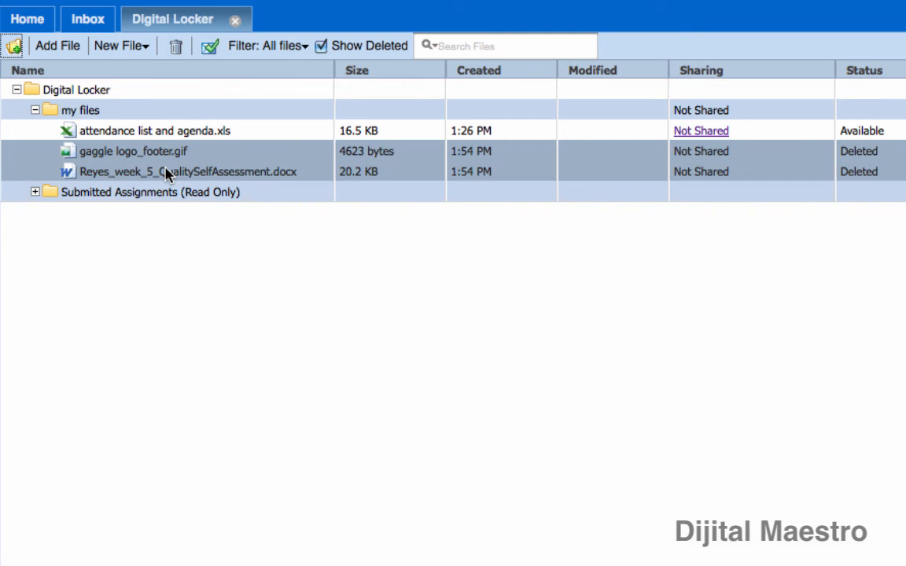
{"action": "mouse_move", "coordinate": [89, 155]}
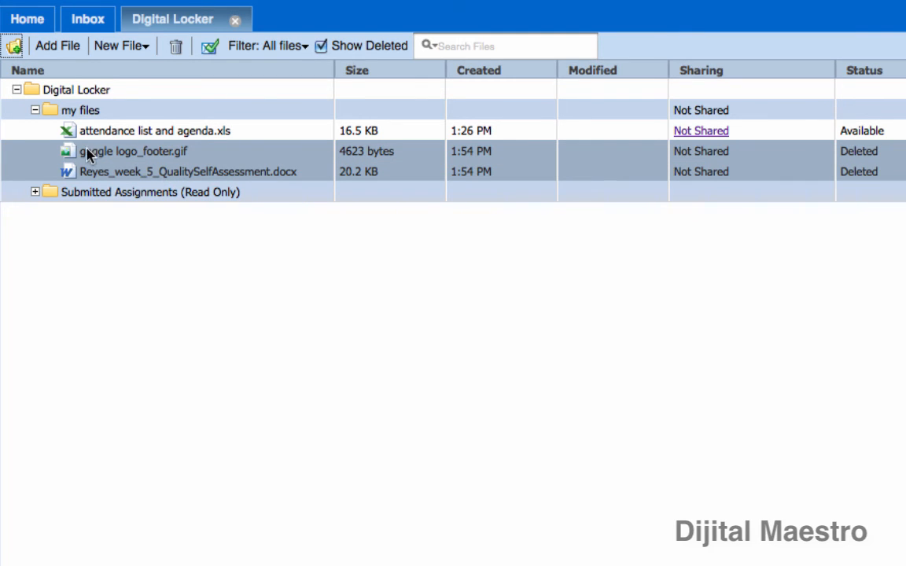
{"action": "mouse_move", "coordinate": [106, 159]}
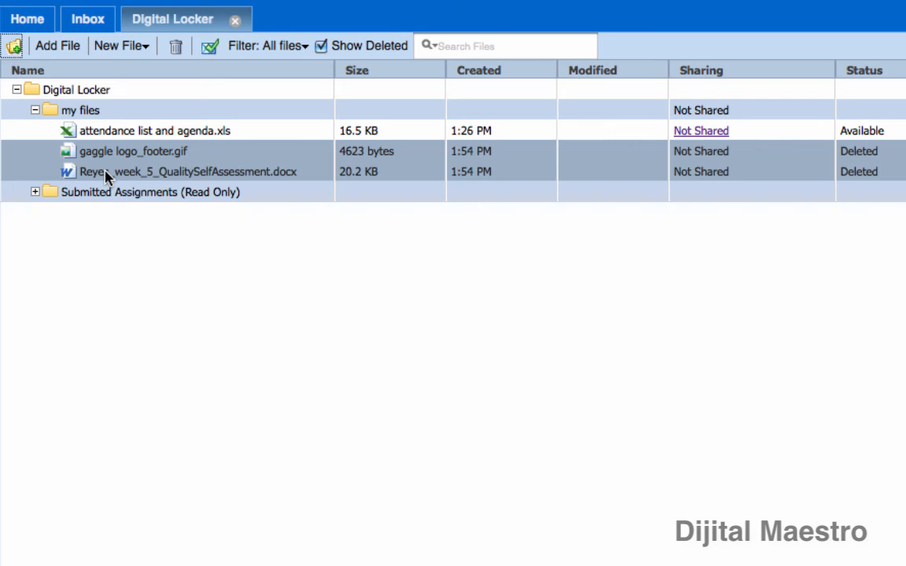
{"action": "mouse_move", "coordinate": [130, 174]}
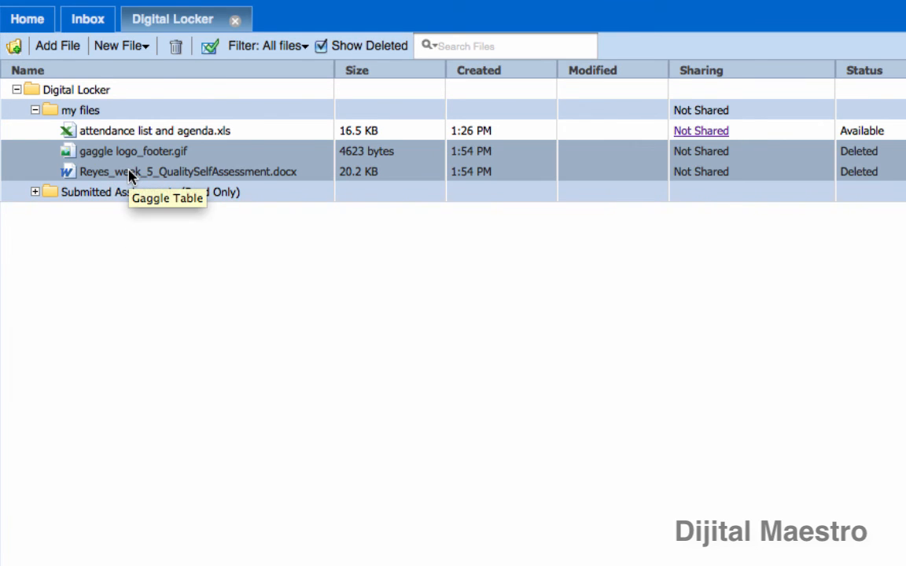
{"action": "mouse_move", "coordinate": [132, 159]}
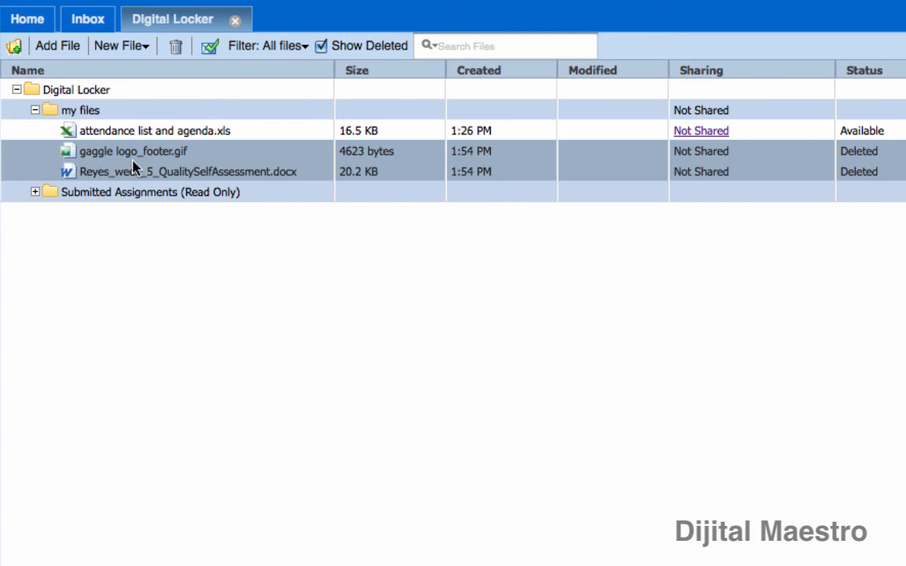
Step: Undelete the logo image and the self-assessment document from the context menu
{"action": "right_click", "coordinate": [134, 151]}
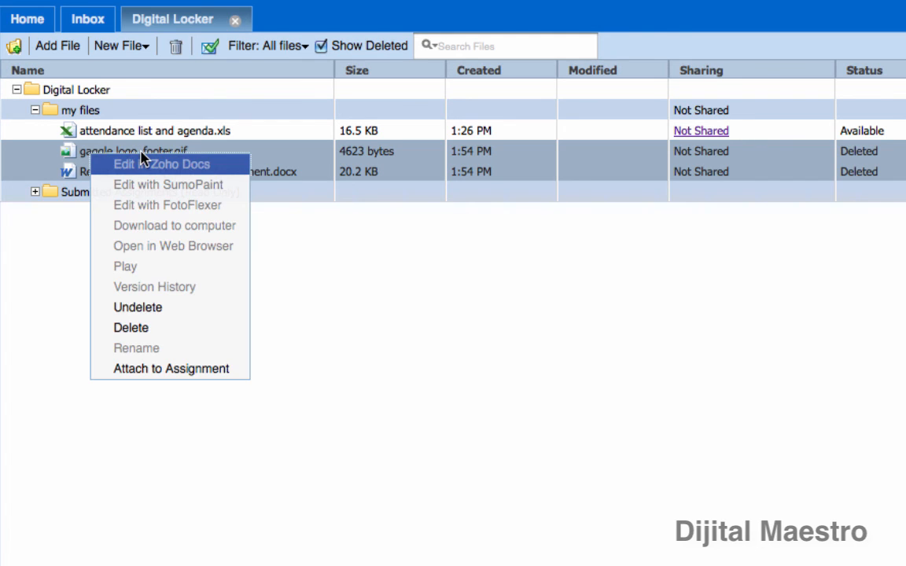
{"action": "mouse_move", "coordinate": [177, 307]}
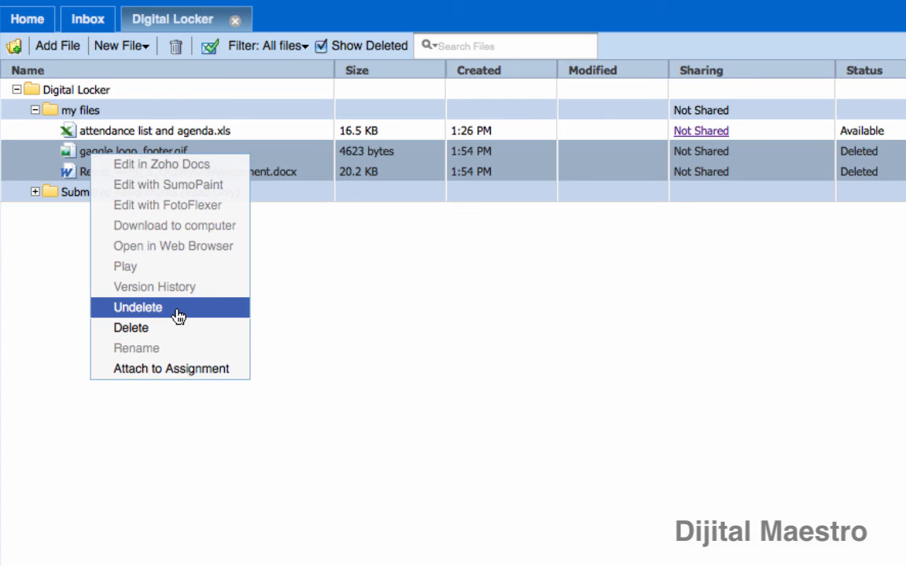
{"action": "left_click", "coordinate": [138, 307]}
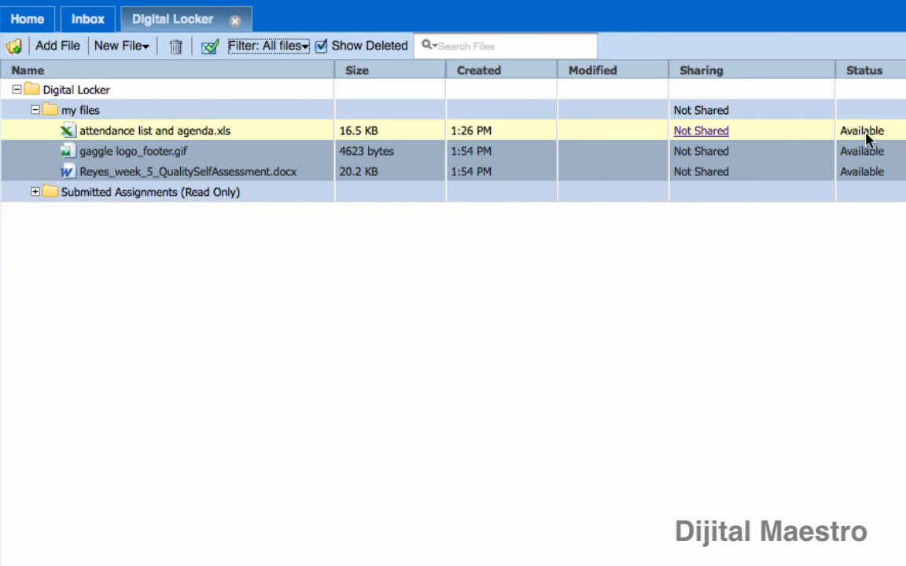
{"action": "mouse_move", "coordinate": [837, 132]}
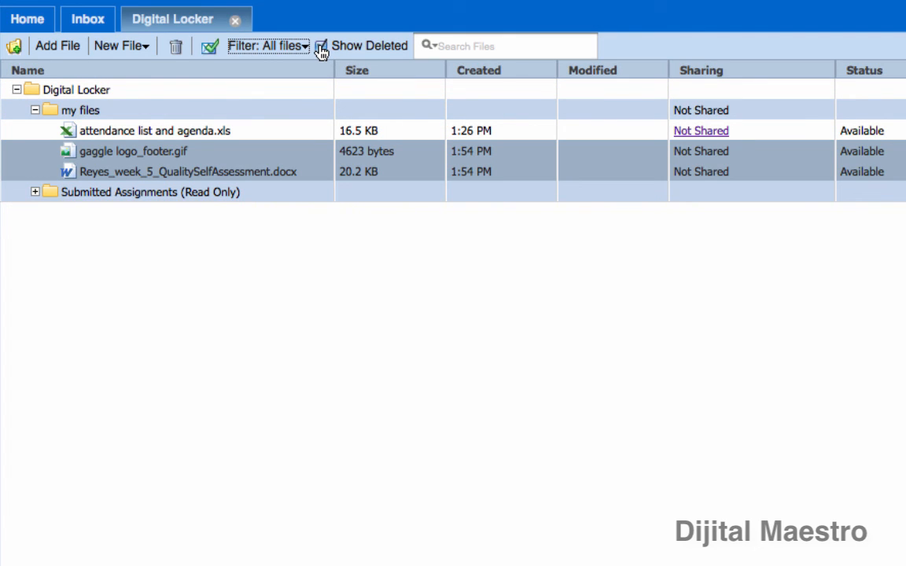
Step: Turn off Show Deleted and expand 'my files' to see all three files marked Available
{"action": "left_click", "coordinate": [36, 110]}
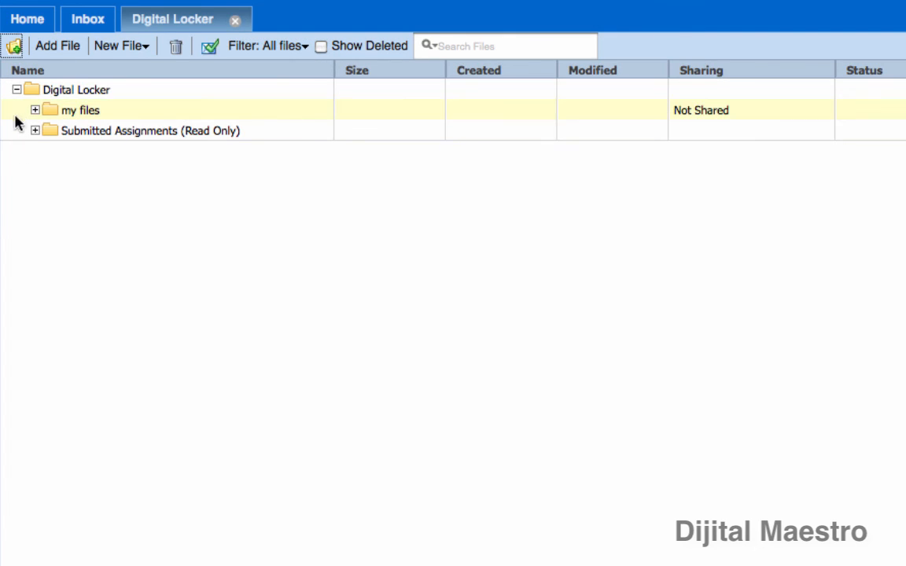
{"action": "left_click", "coordinate": [35, 110]}
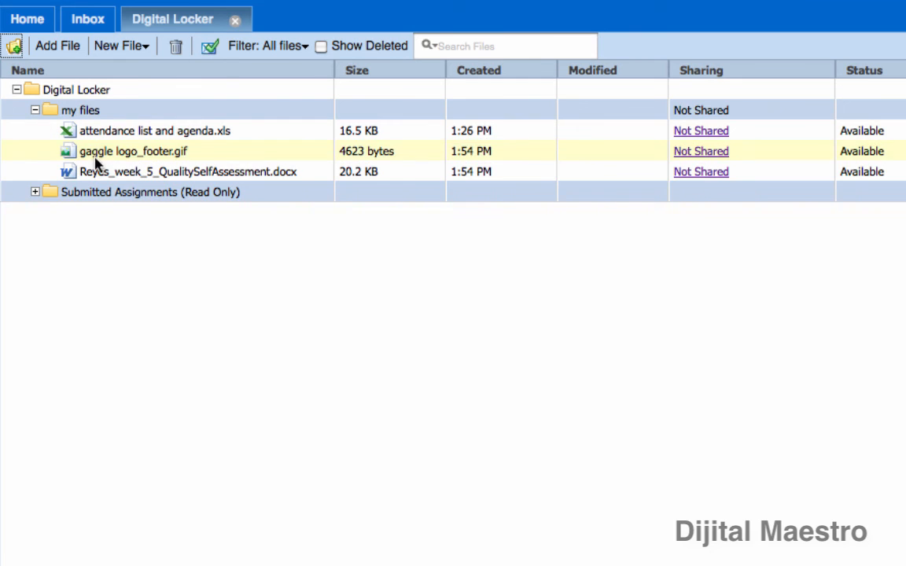
{"action": "mouse_move", "coordinate": [144, 273]}
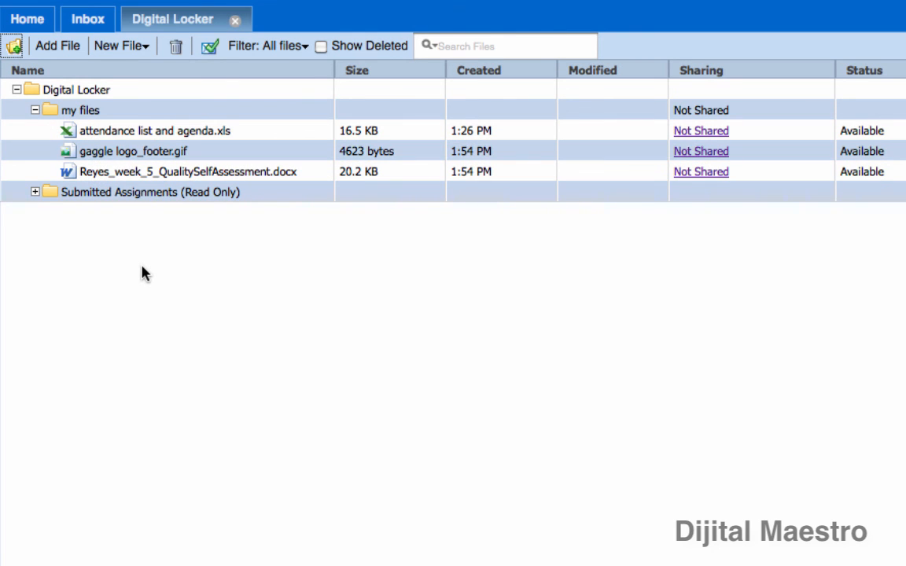